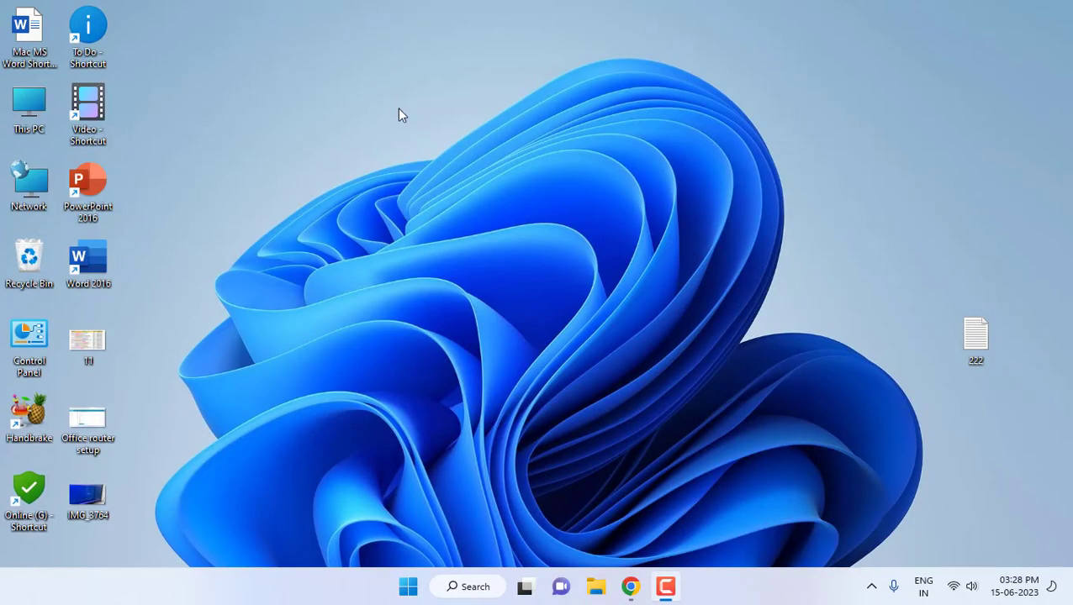
mouse_move(791, 431)
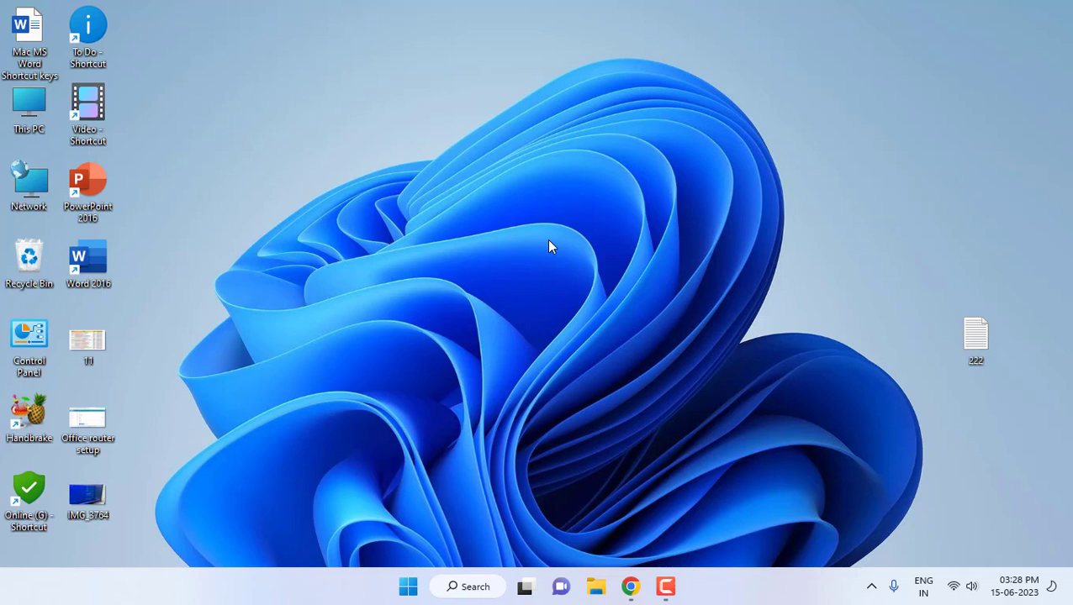
mouse_move(570, 563)
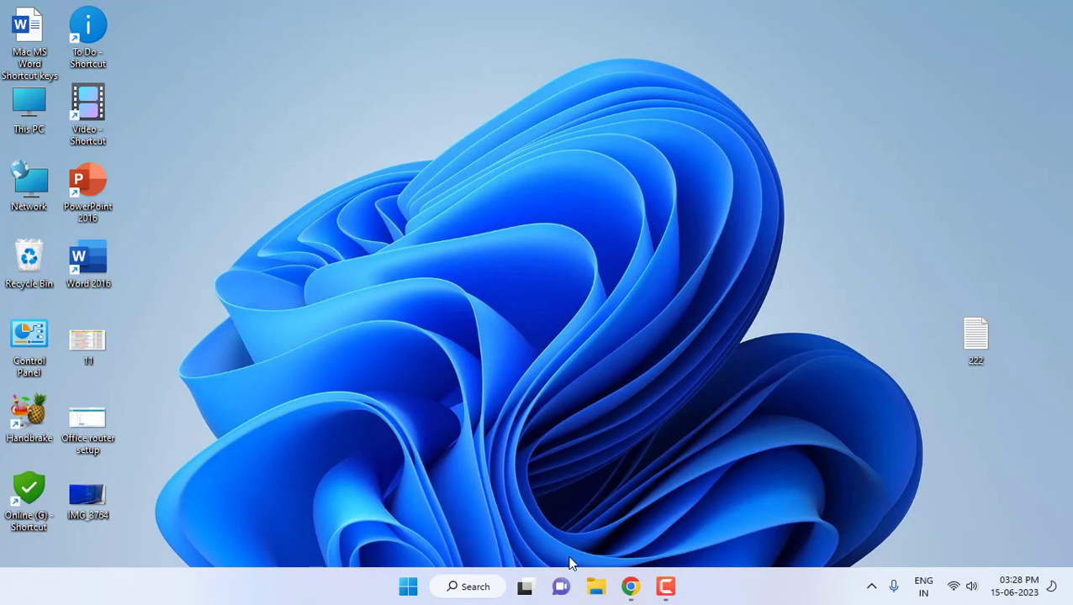
Launch Chrome and load the router address 192.168.0.167:8888.
left_click(629, 586)
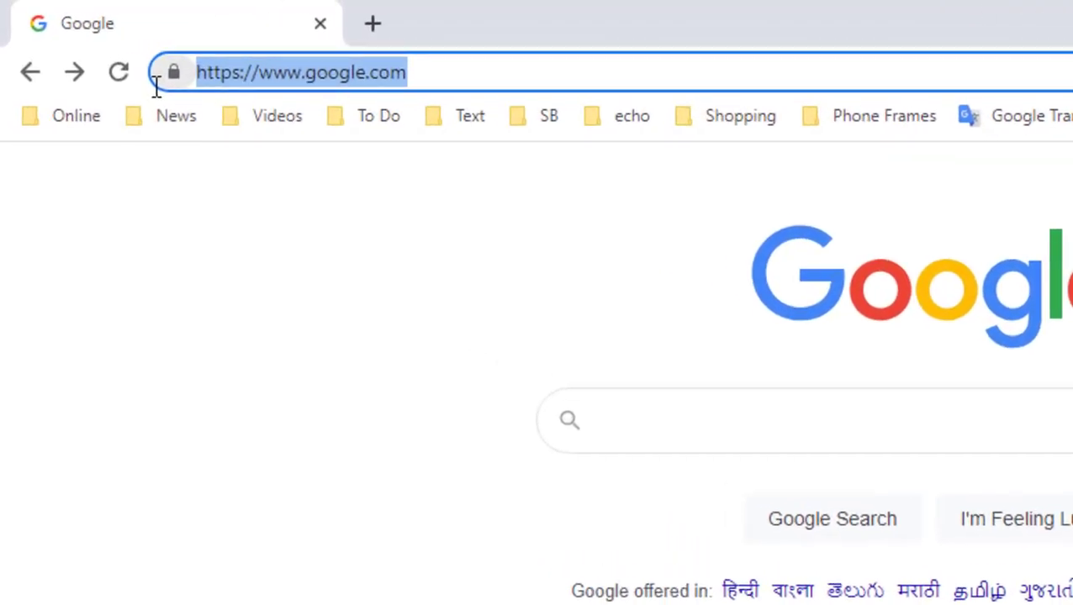
type("192.168.0.167:8888")
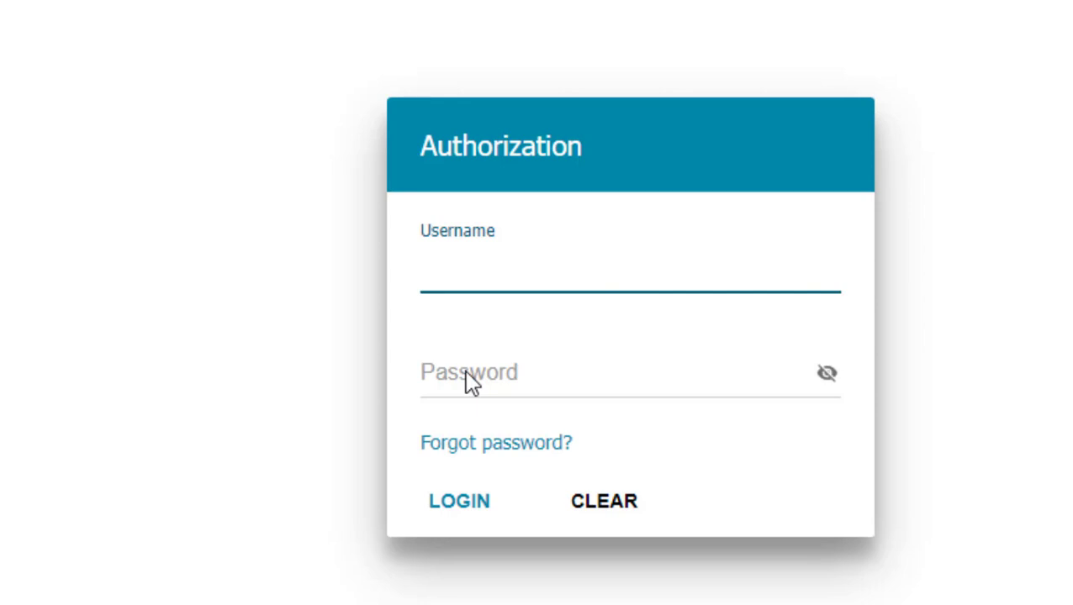
Sign in as admin with the password and submit the login.
type("ad")
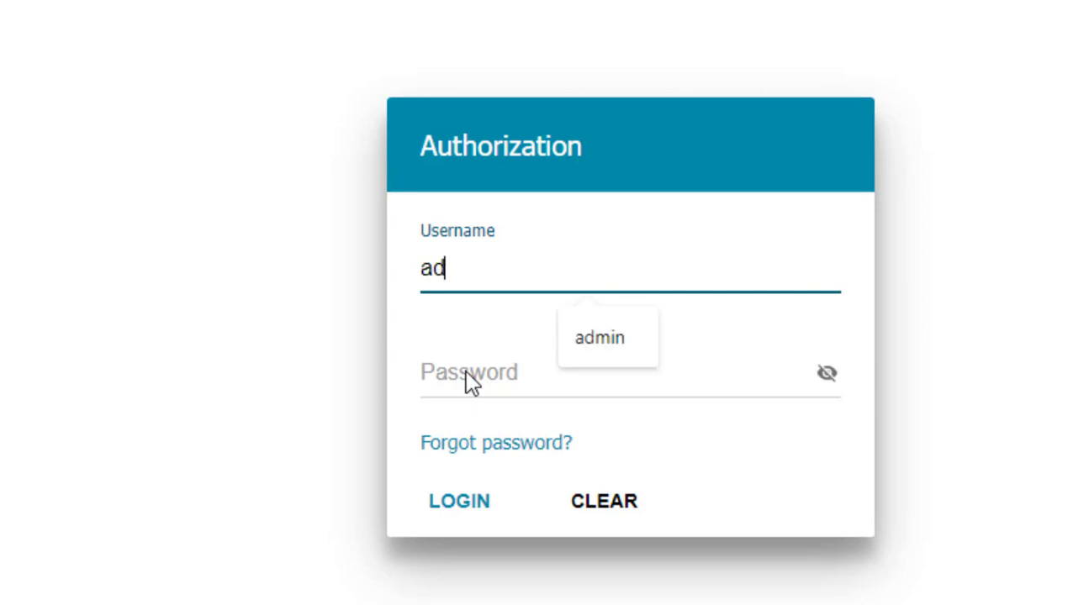
left_click(598, 336)
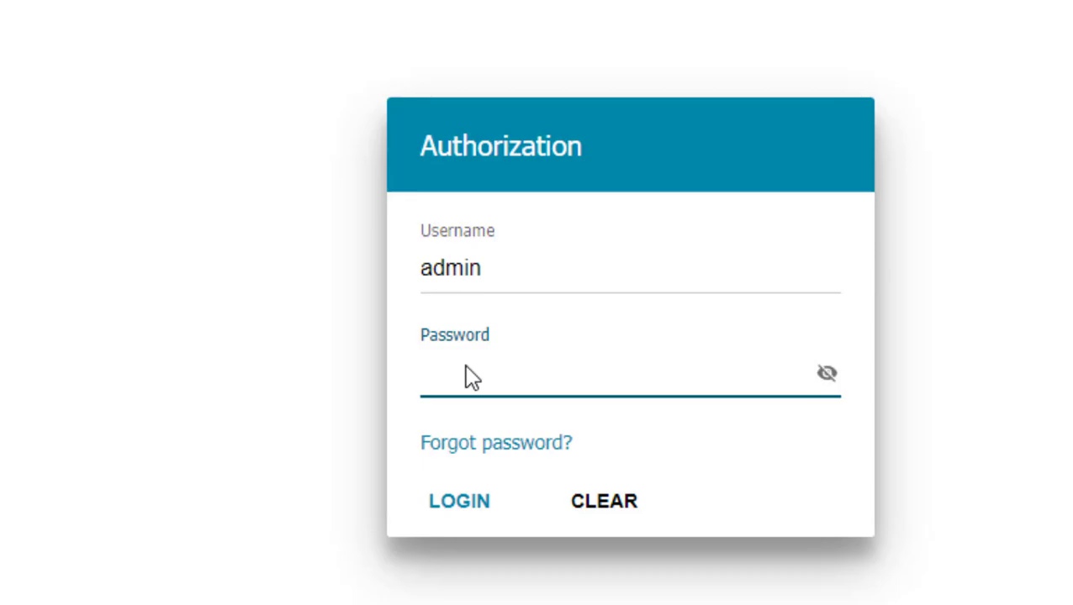
mouse_move(479, 410)
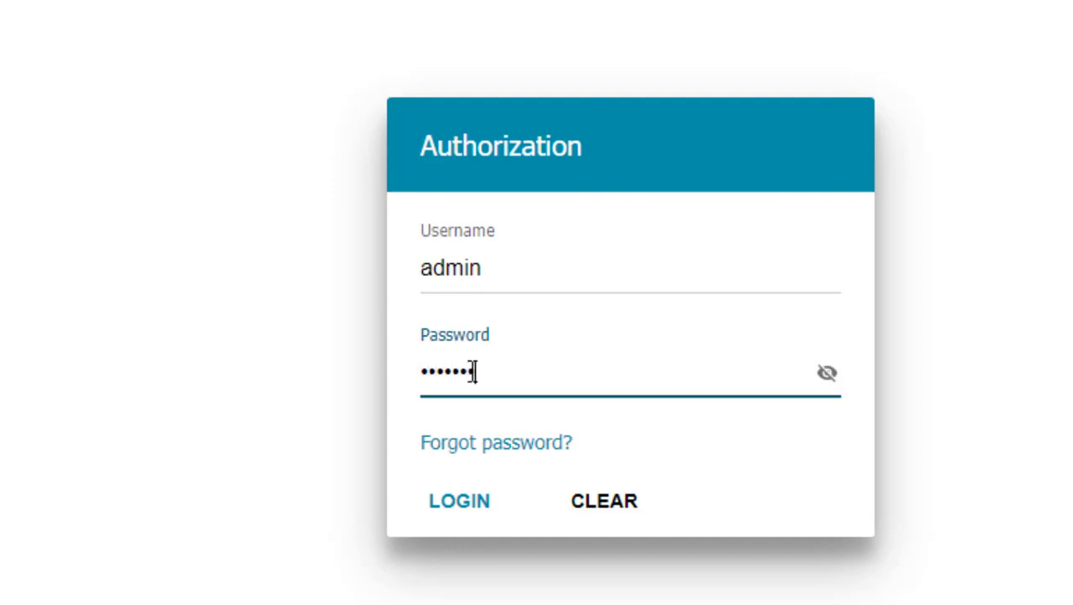
left_click(440, 432)
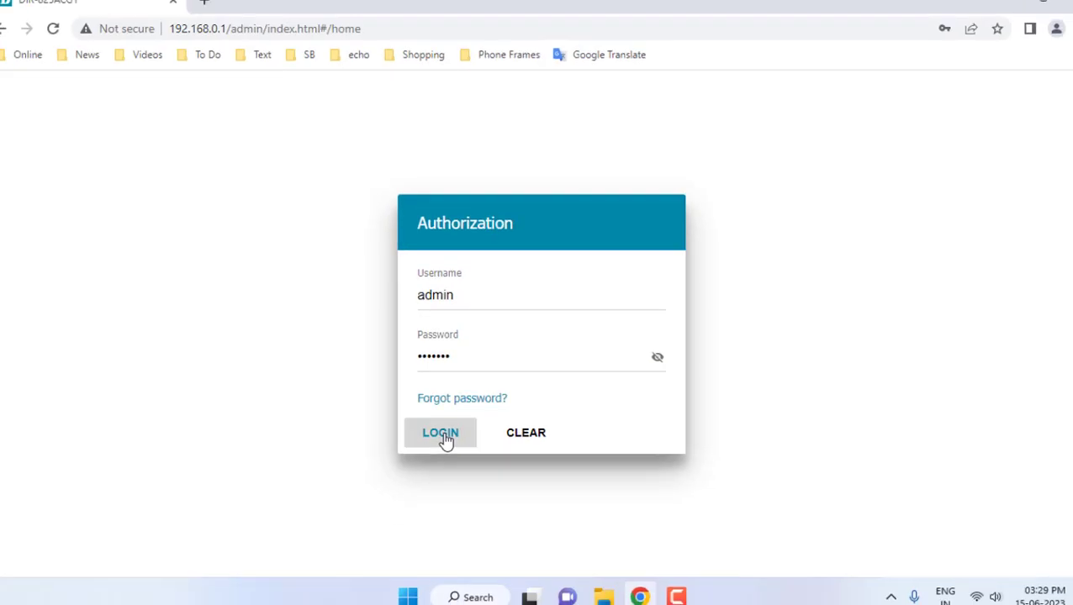
Expand the System section in the sidebar and go to Firmware Update (version 3.0.7).
left_click(441, 432)
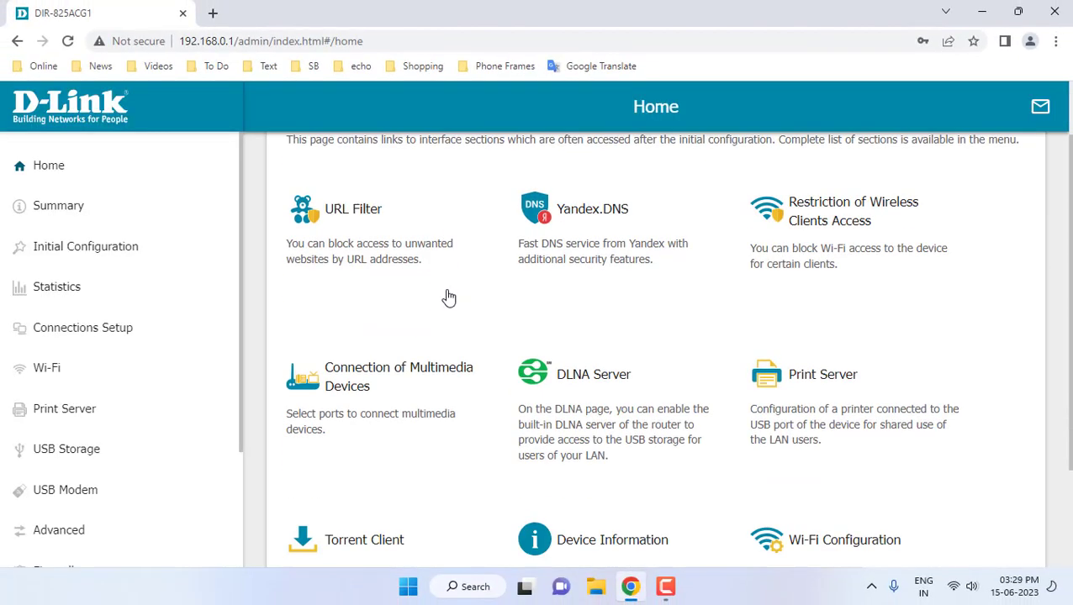
scroll("up", 3)
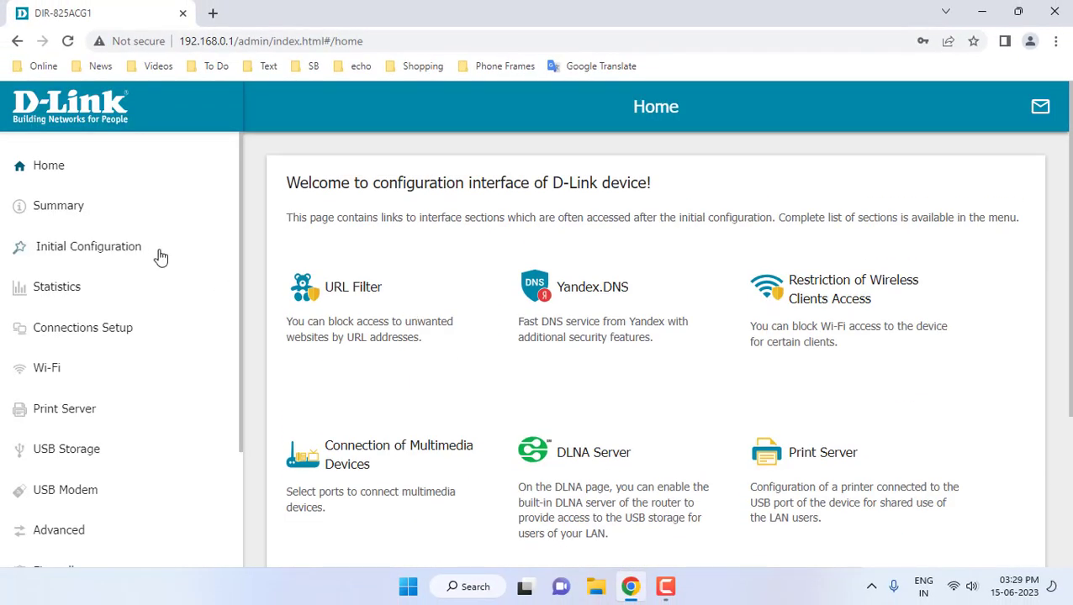
mouse_move(104, 298)
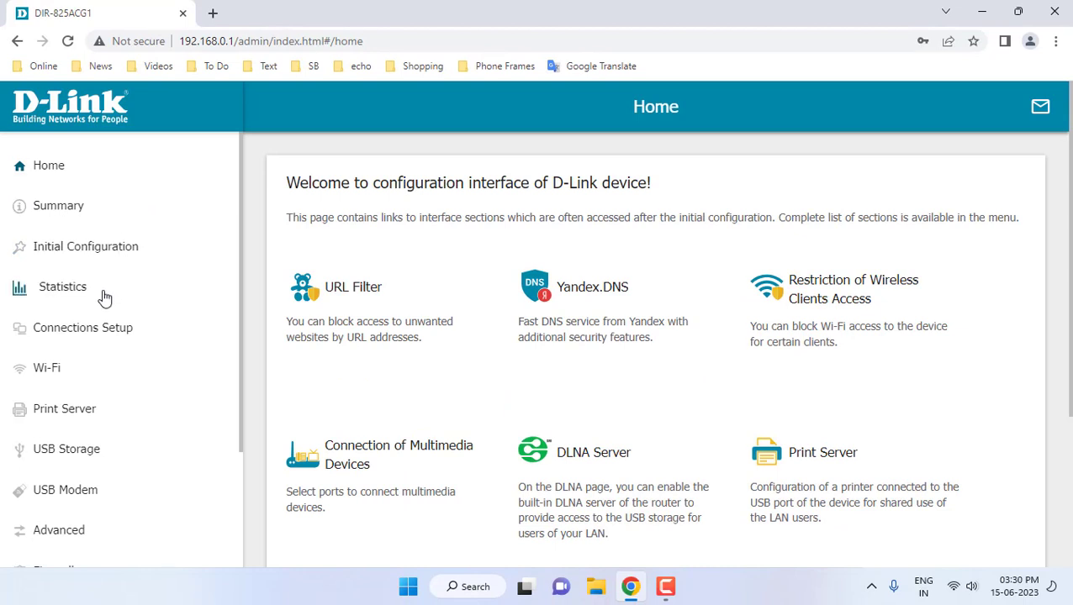
scroll("down", 3)
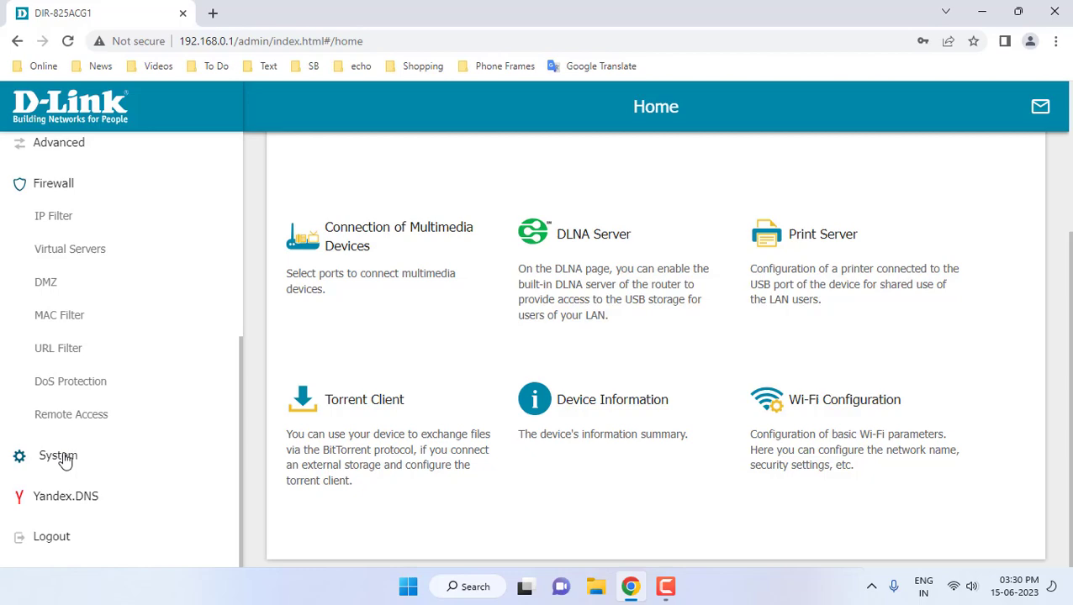
left_click(57, 455)
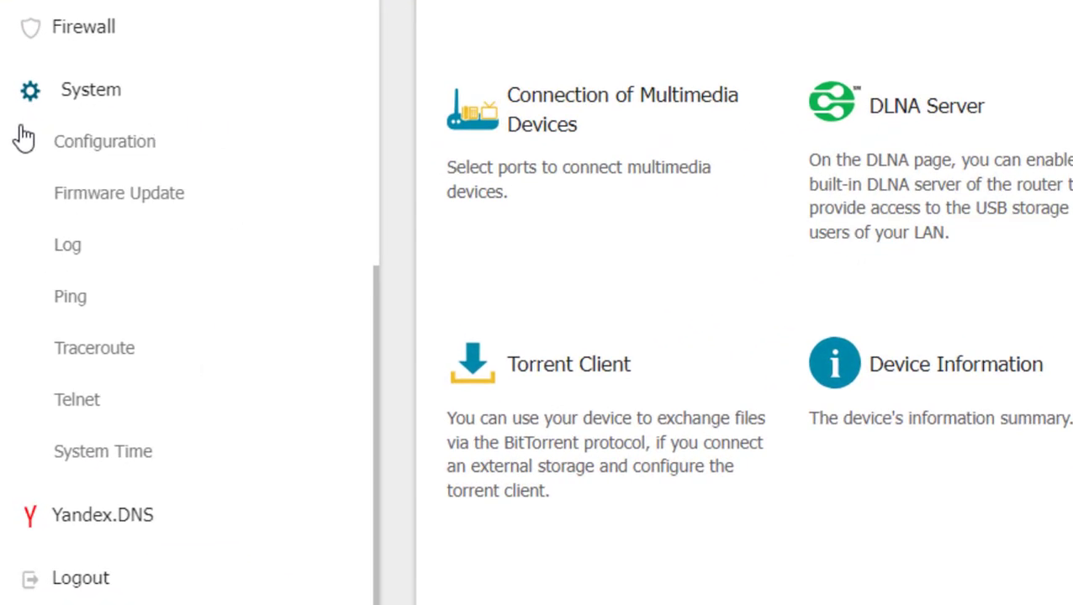
mouse_move(114, 202)
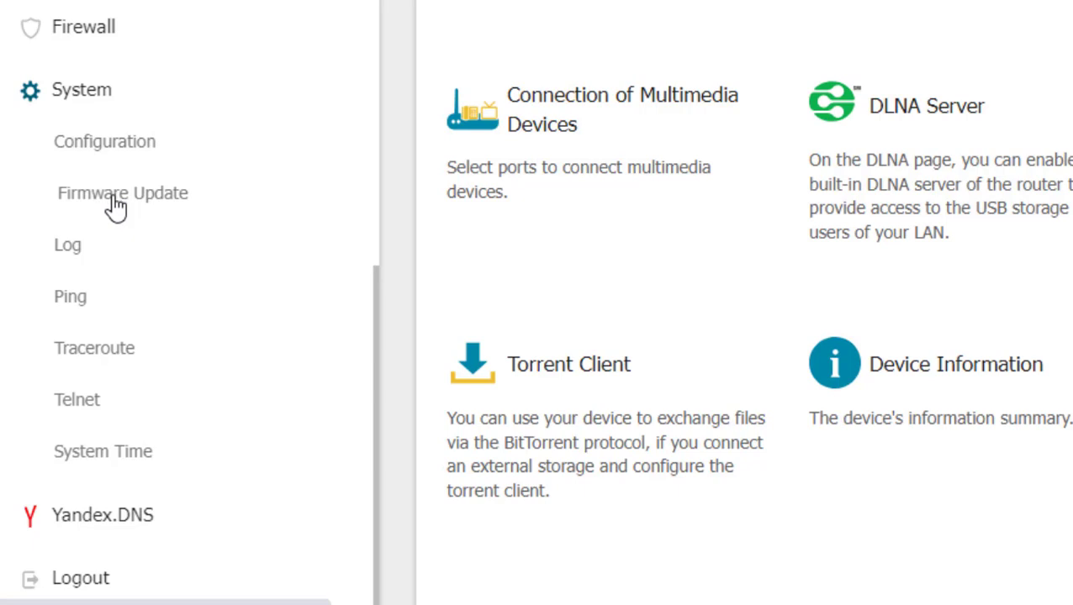
left_click(121, 193)
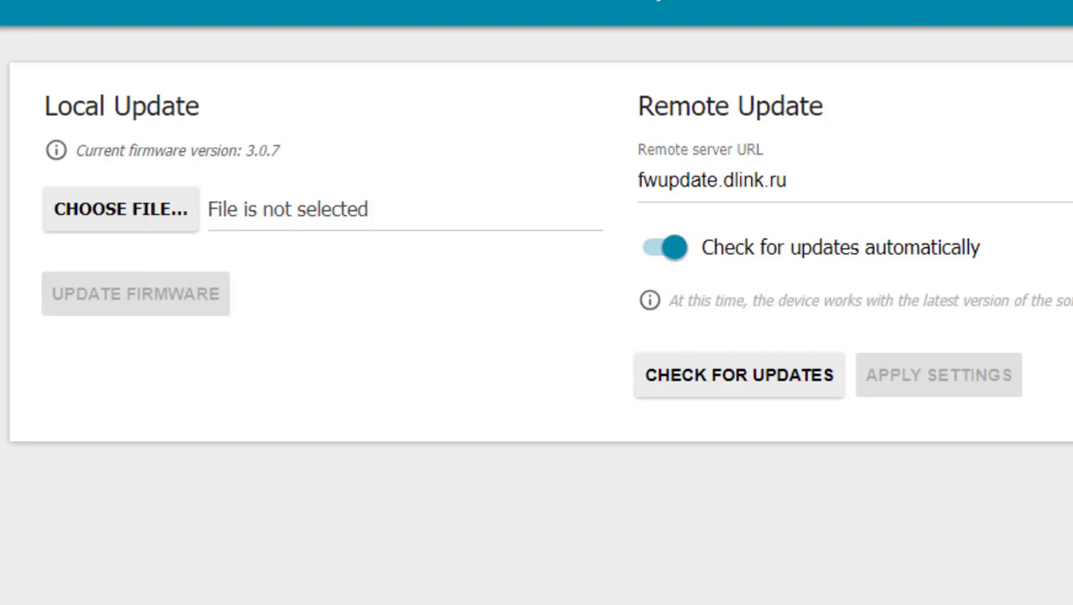
mouse_move(34, 249)
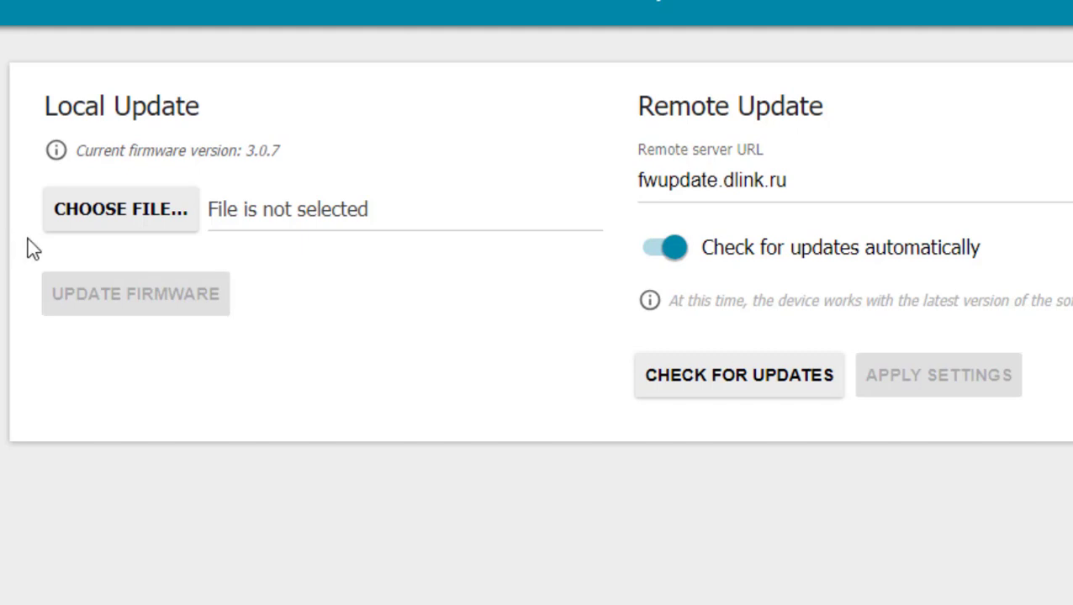
mouse_move(109, 201)
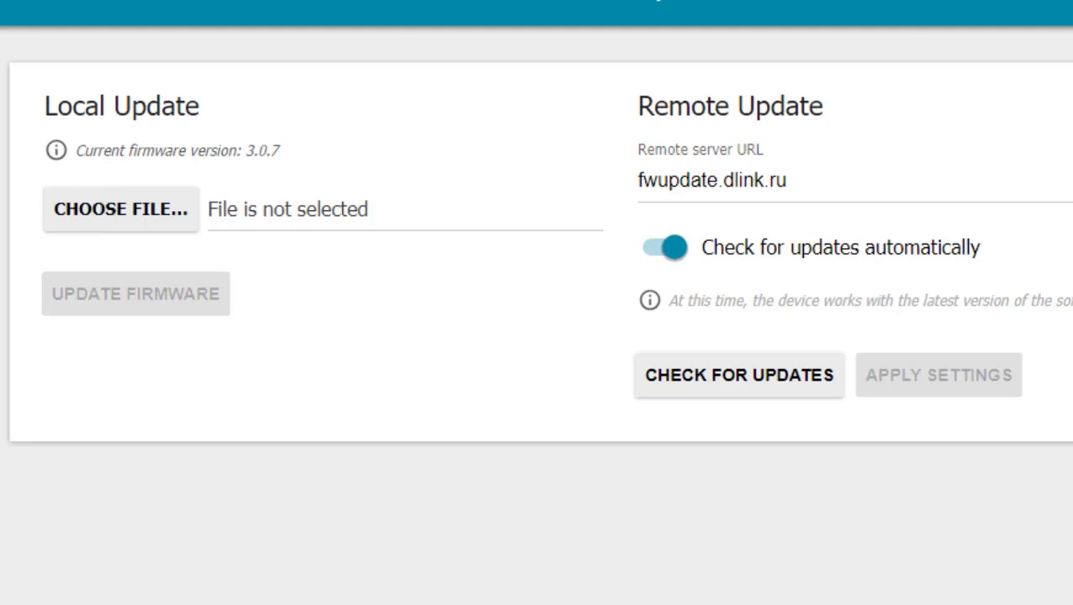
mouse_move(70, 194)
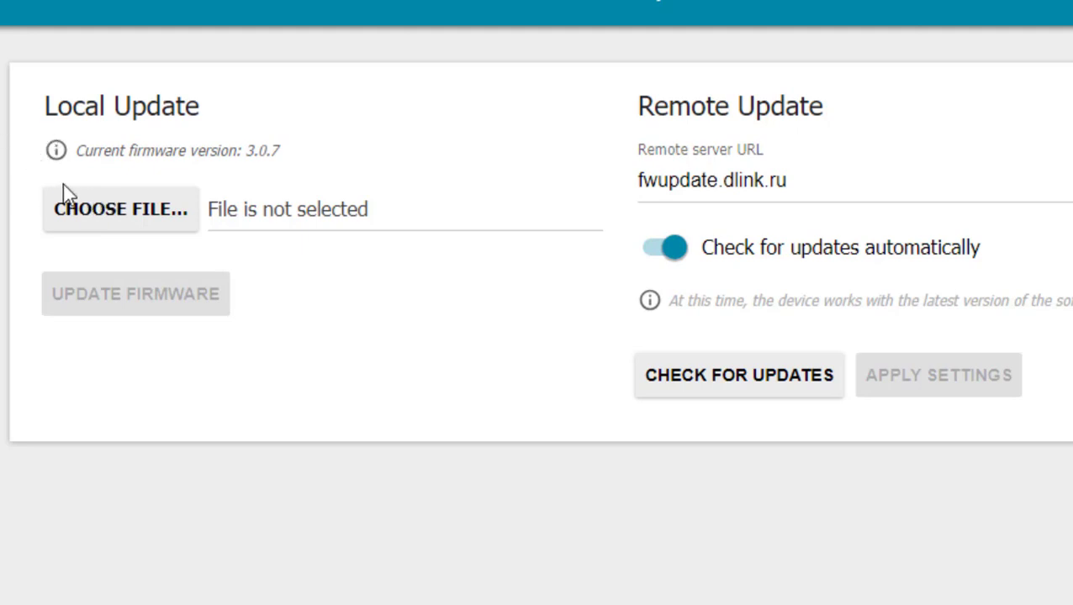
mouse_move(114, 220)
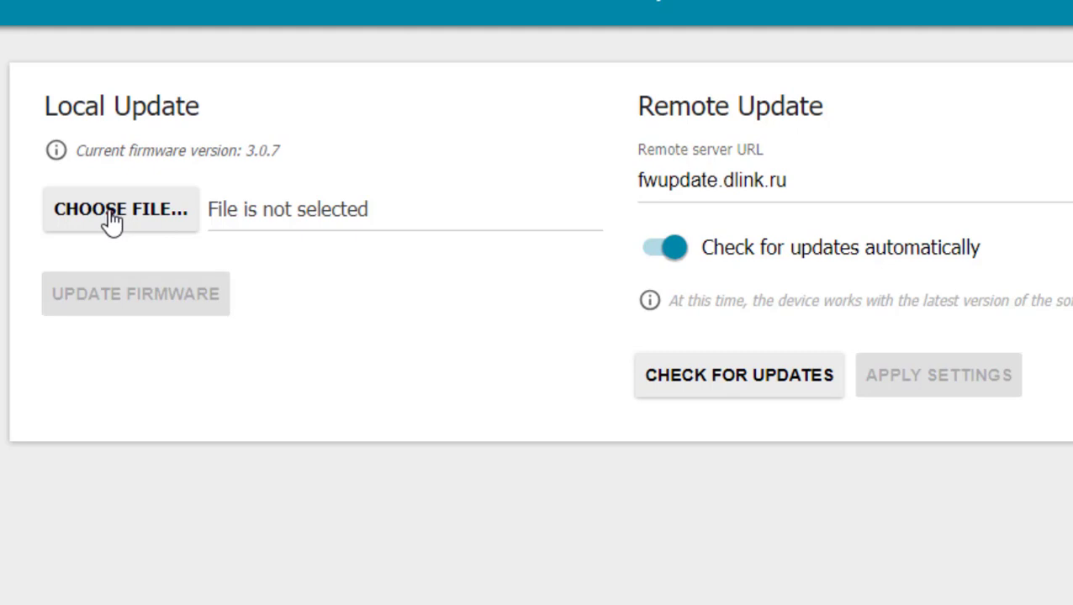
Start picking a local firmware file, then cancel the file picker without selecting one.
left_click(121, 208)
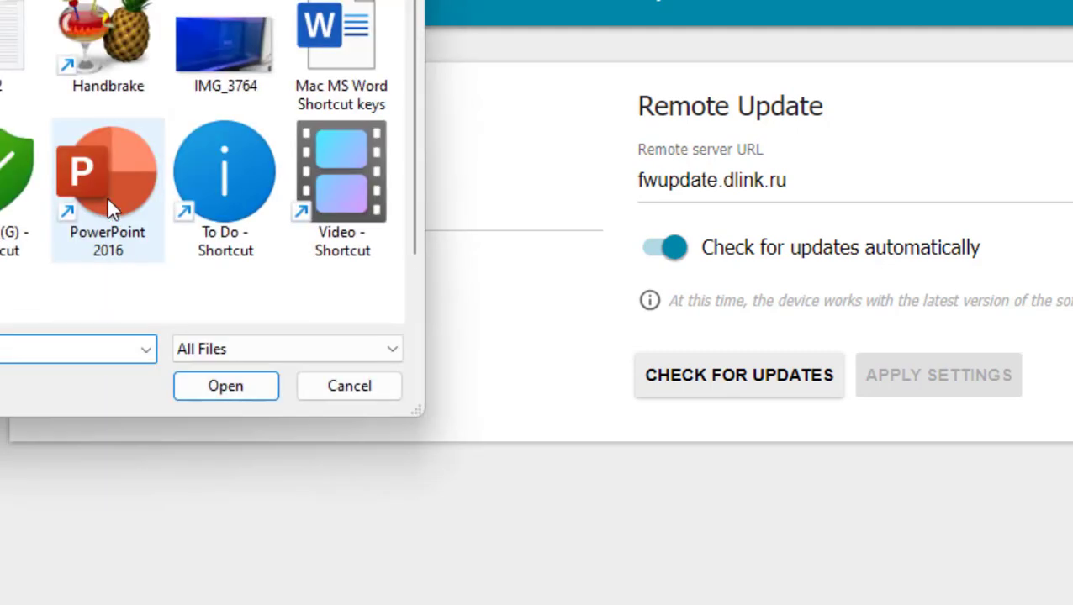
mouse_move(192, 471)
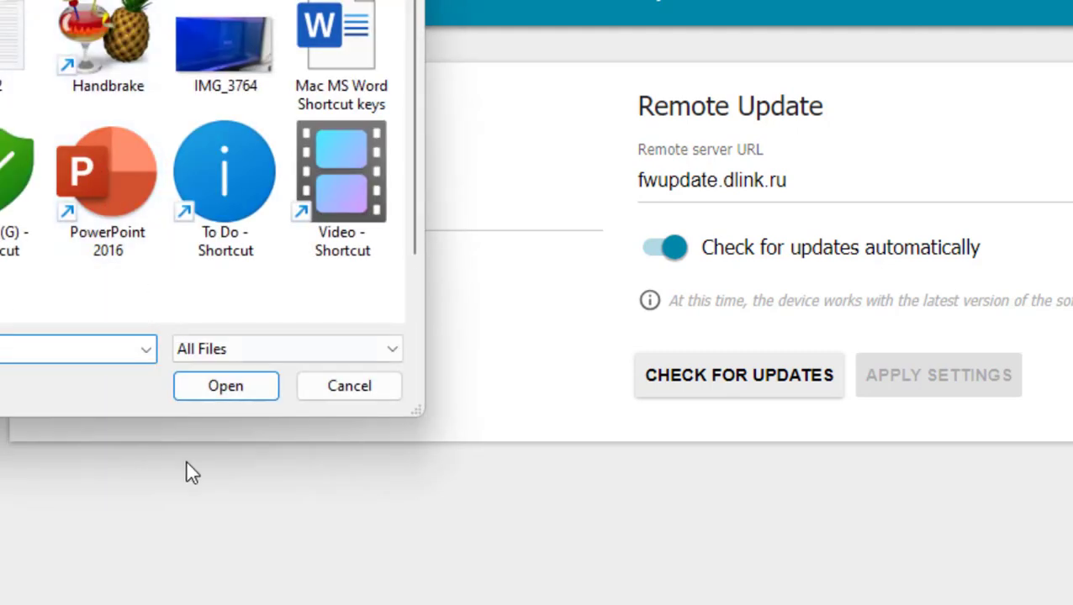
left_click(348, 385)
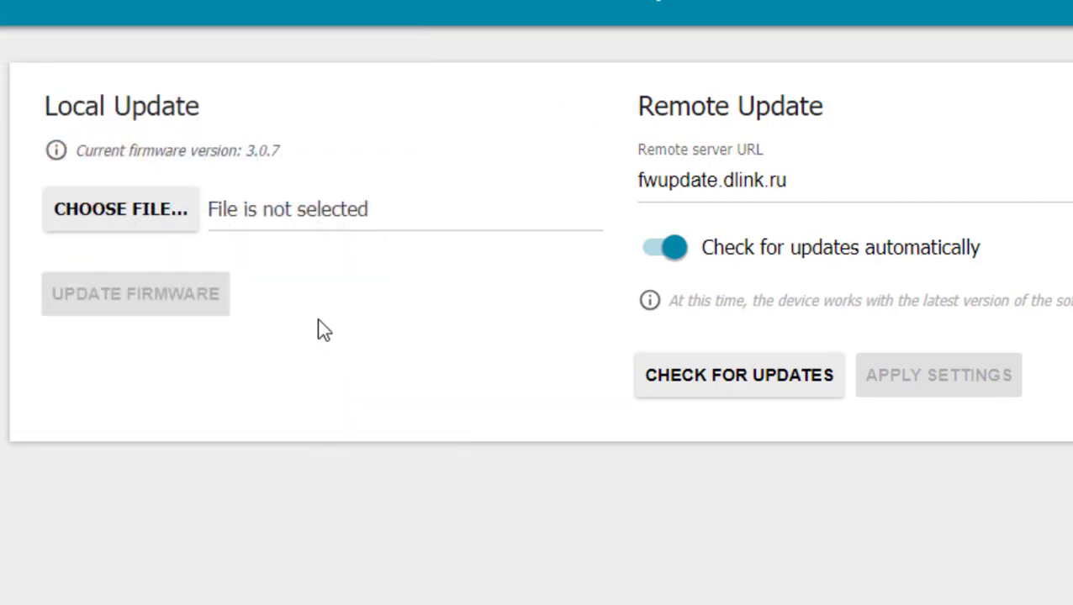
mouse_move(262, 232)
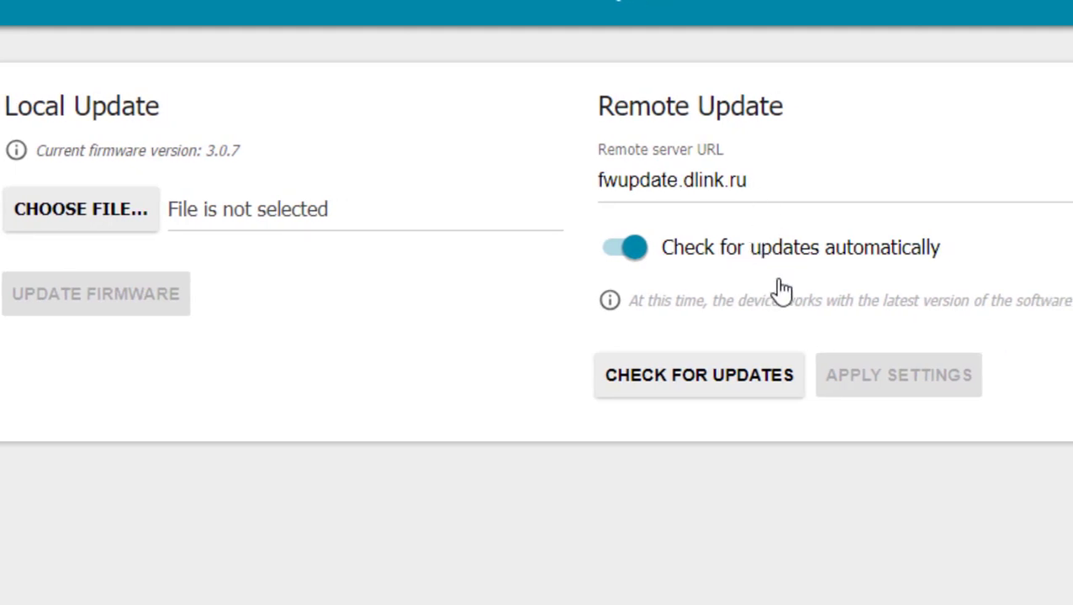
mouse_move(897, 404)
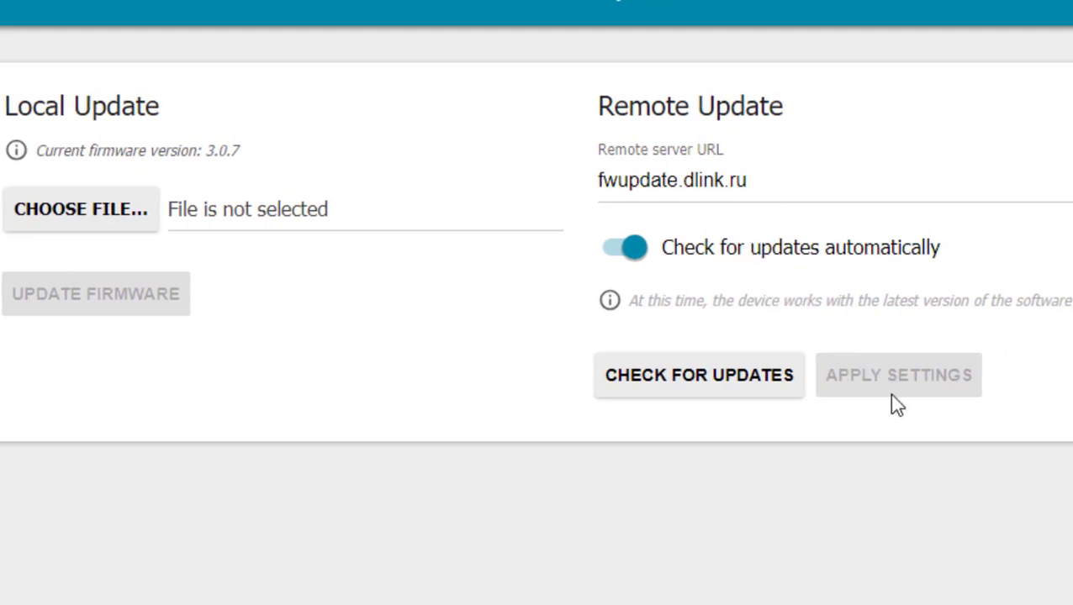
mouse_move(804, 309)
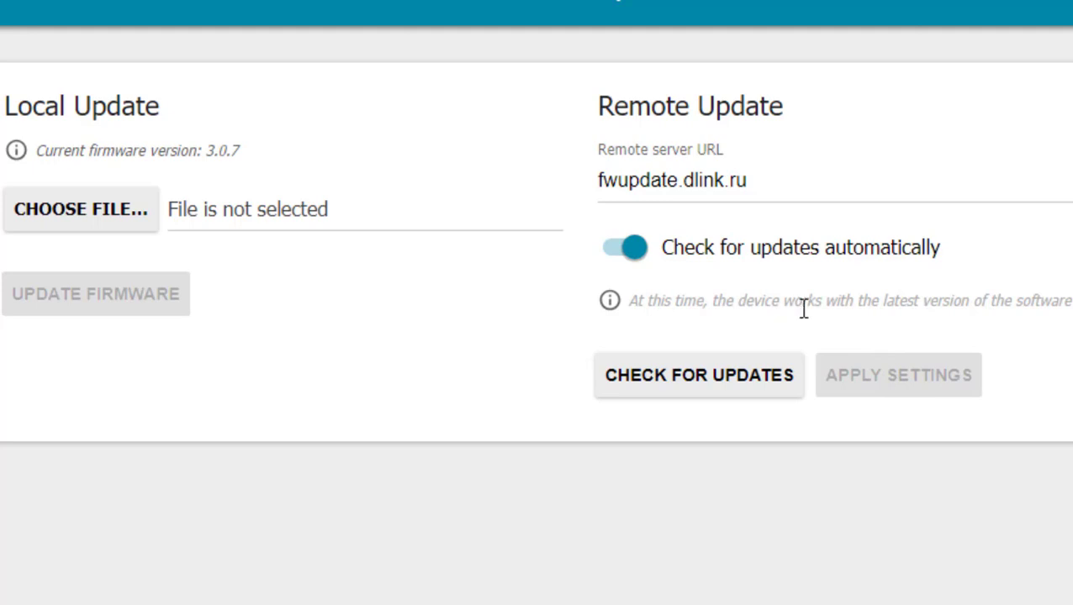
mouse_move(643, 351)
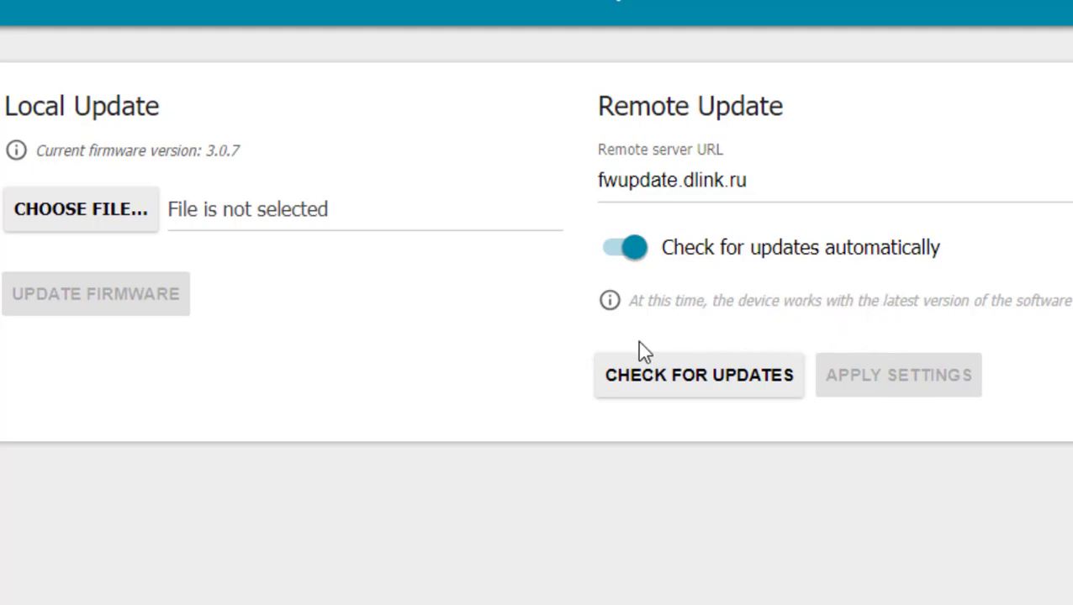
mouse_move(713, 282)
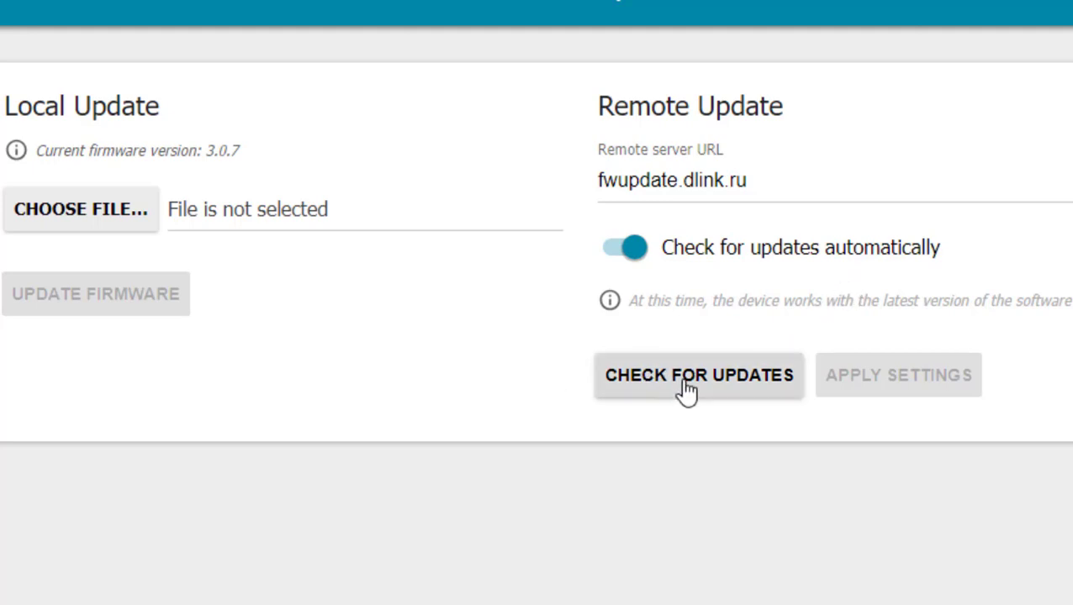
Run Check for Updates under Remote Update; device reports latest firmware.
left_click(699, 375)
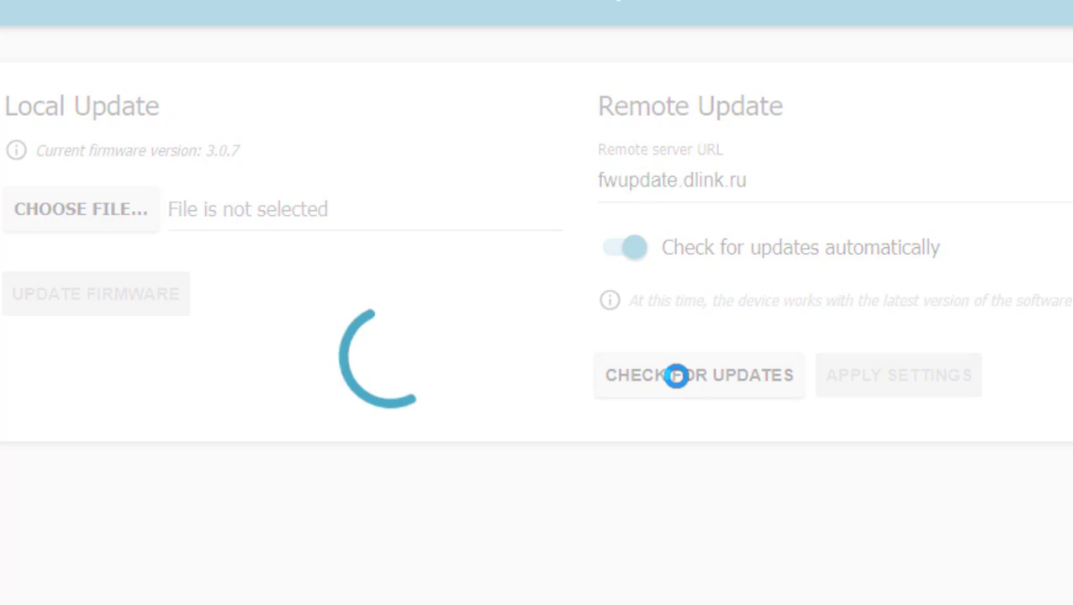
left_click(700, 375)
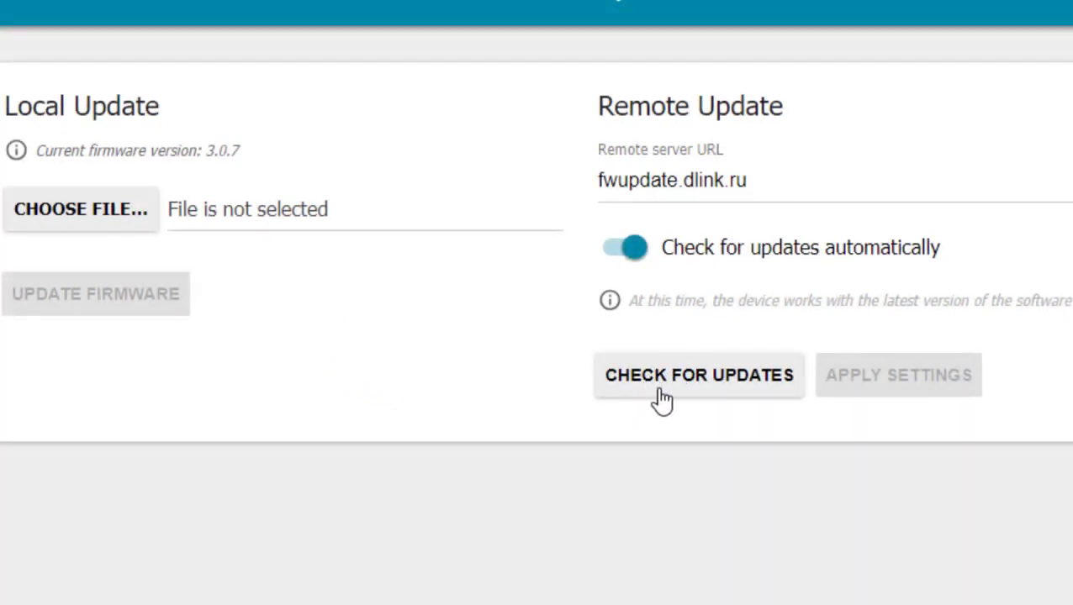
mouse_move(875, 388)
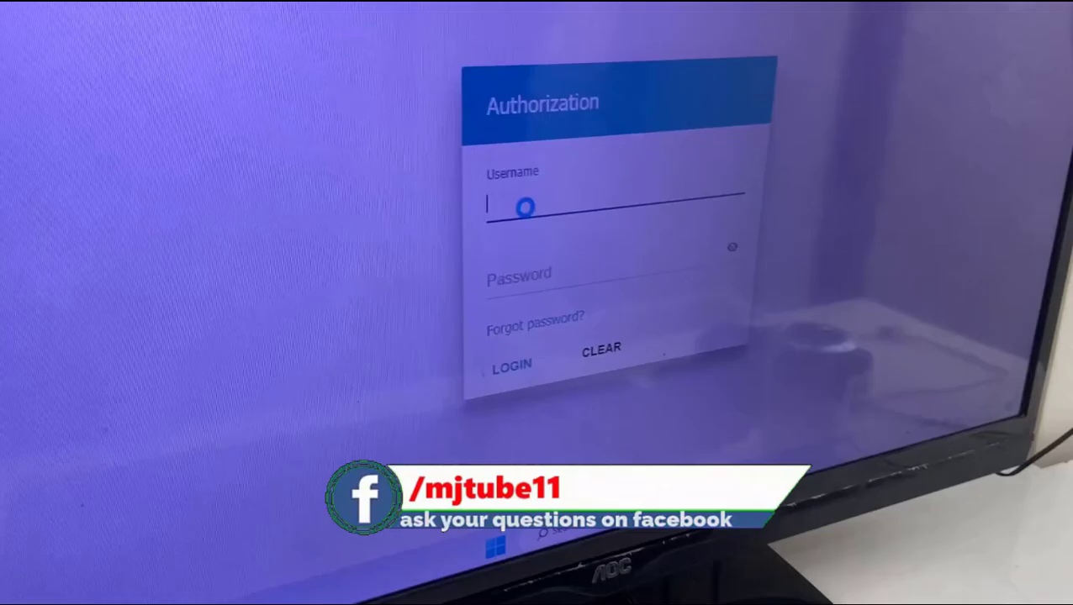
Enter the admin credentials on the Authorization screen and log in again.
type("admin")
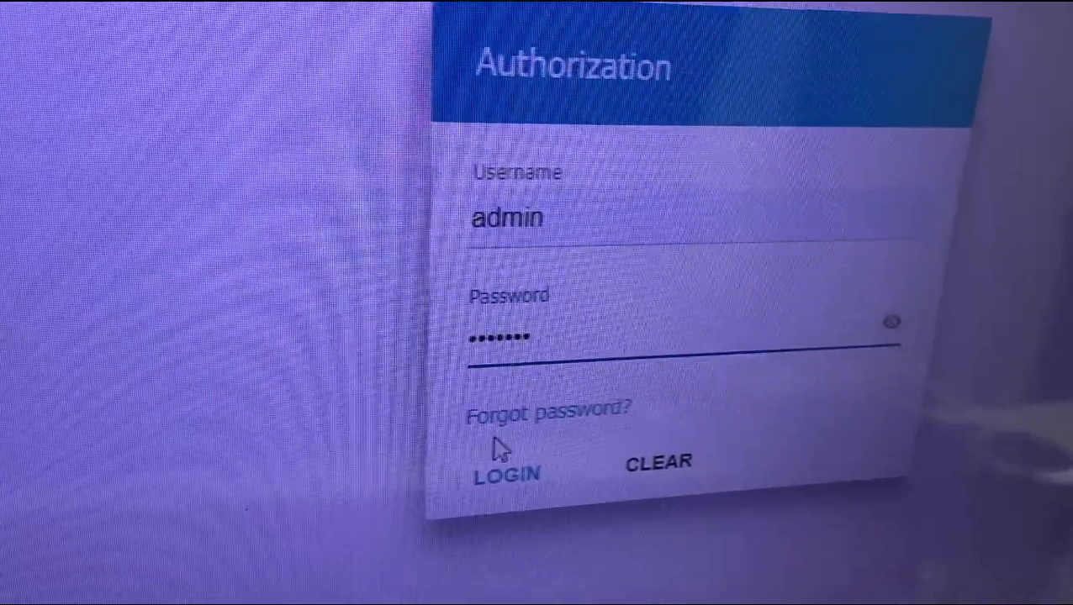
left_click(502, 471)
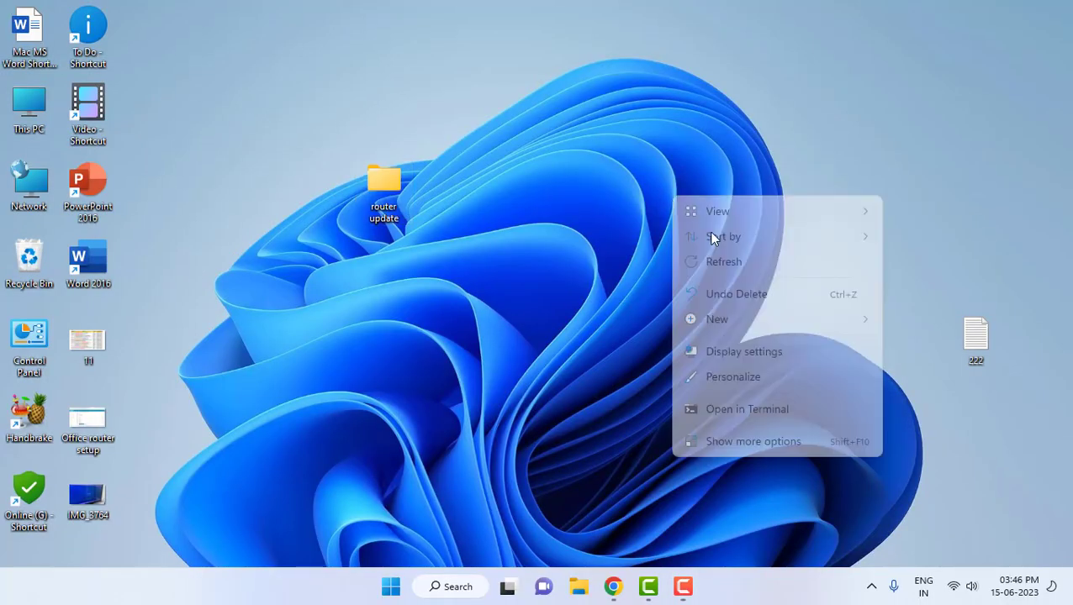
left_click(518, 212)
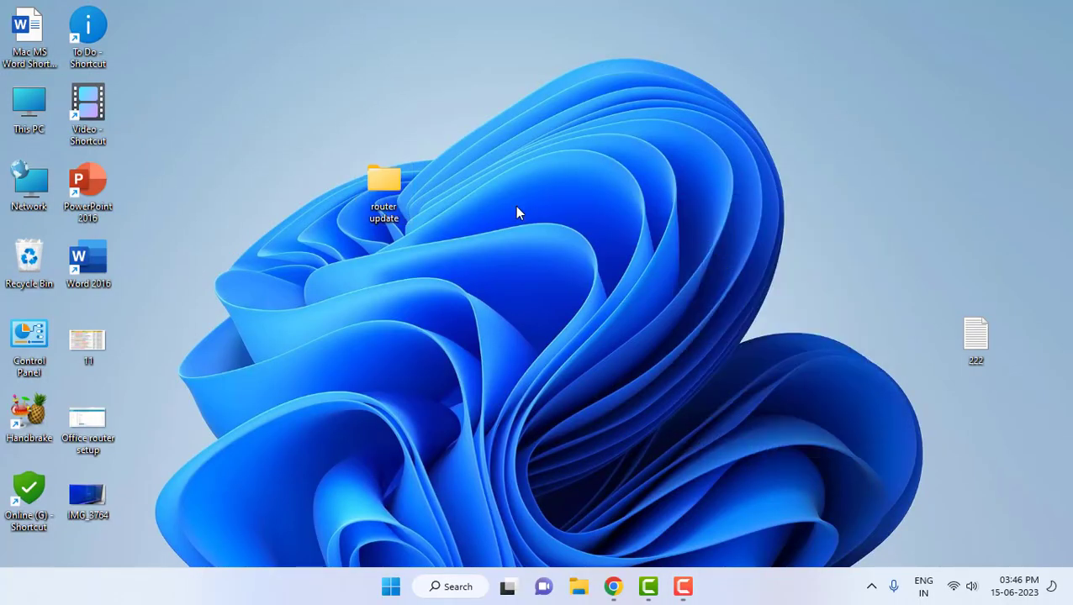
mouse_move(515, 215)
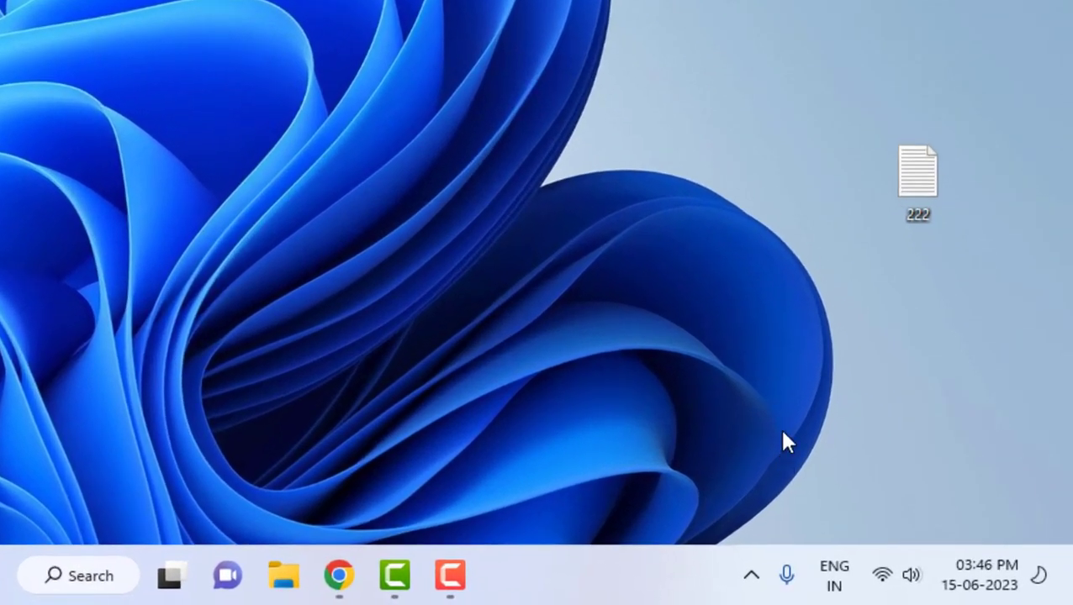
mouse_move(906, 575)
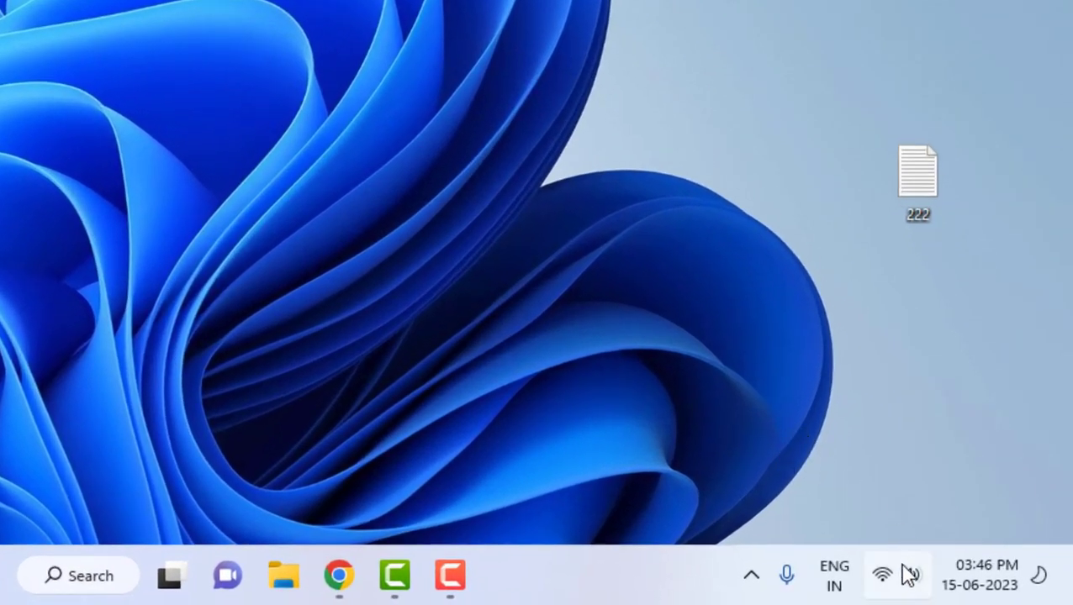
left_click(881, 575)
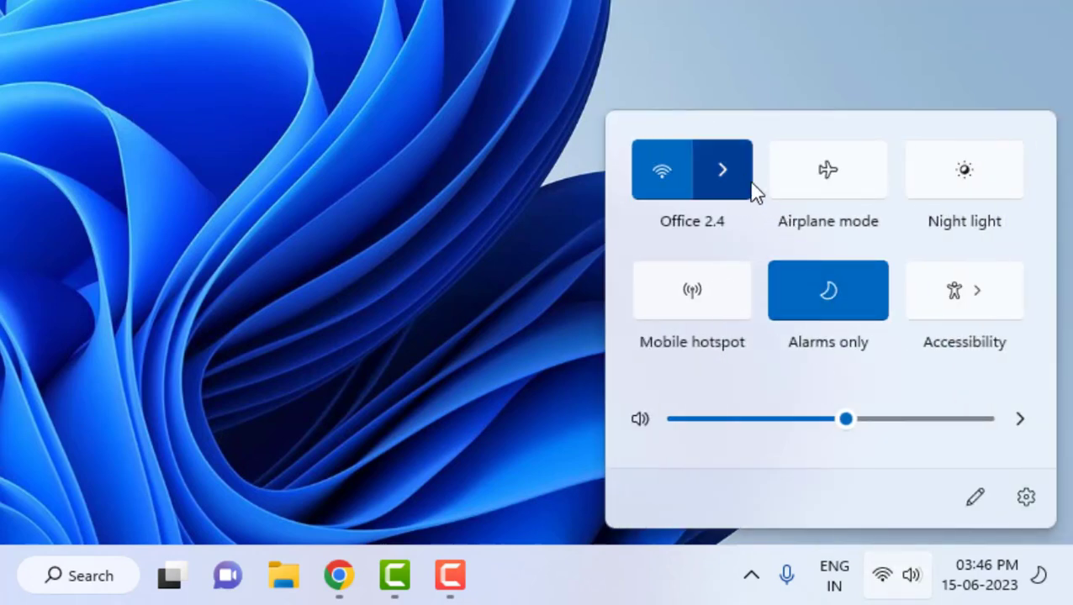
left_click(722, 168)
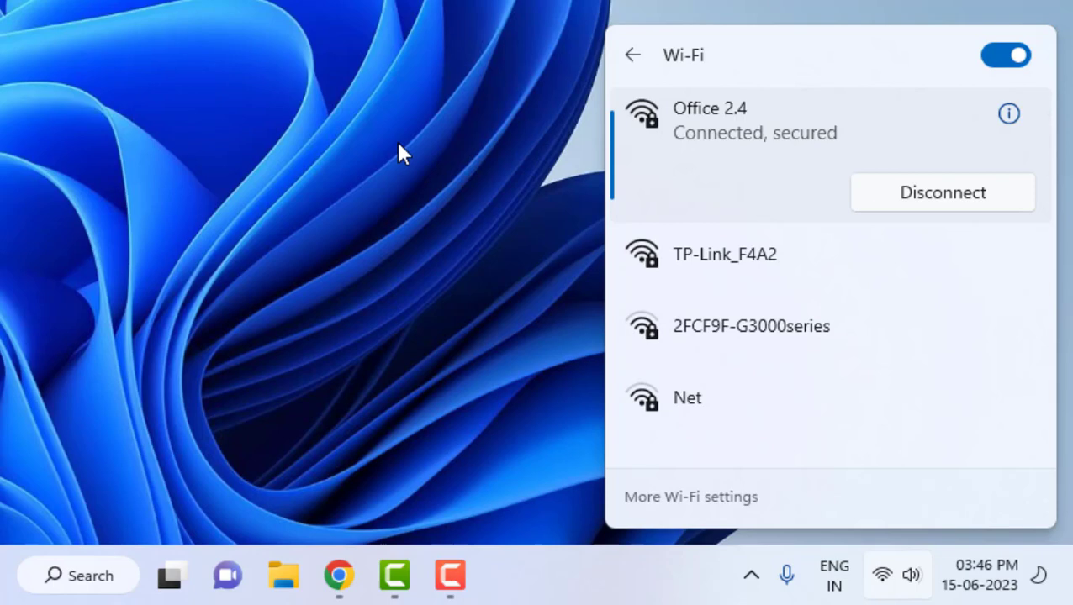
left_click(404, 155)
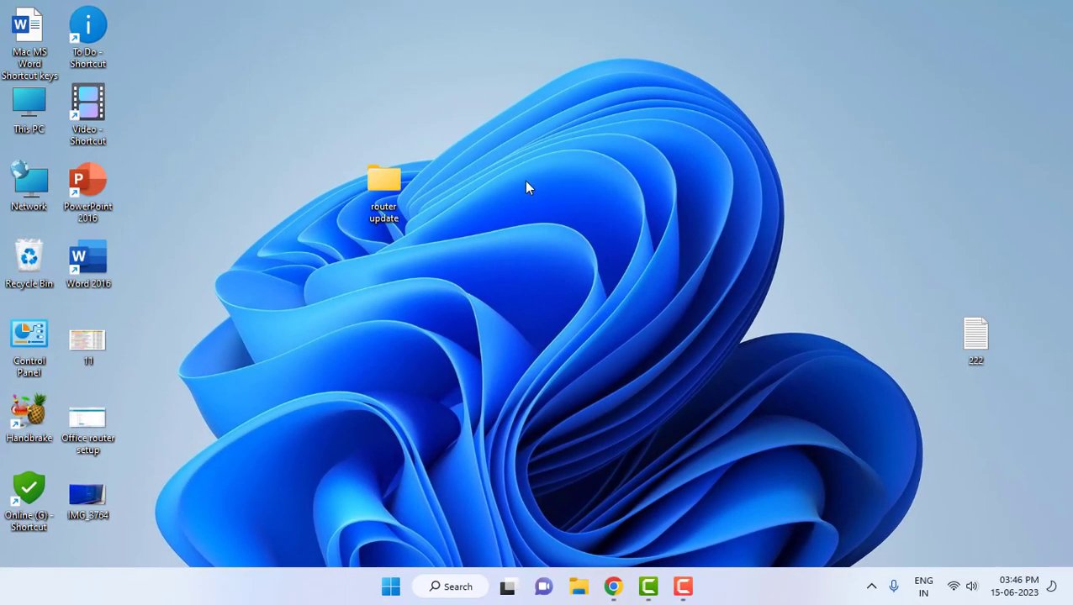
mouse_move(531, 170)
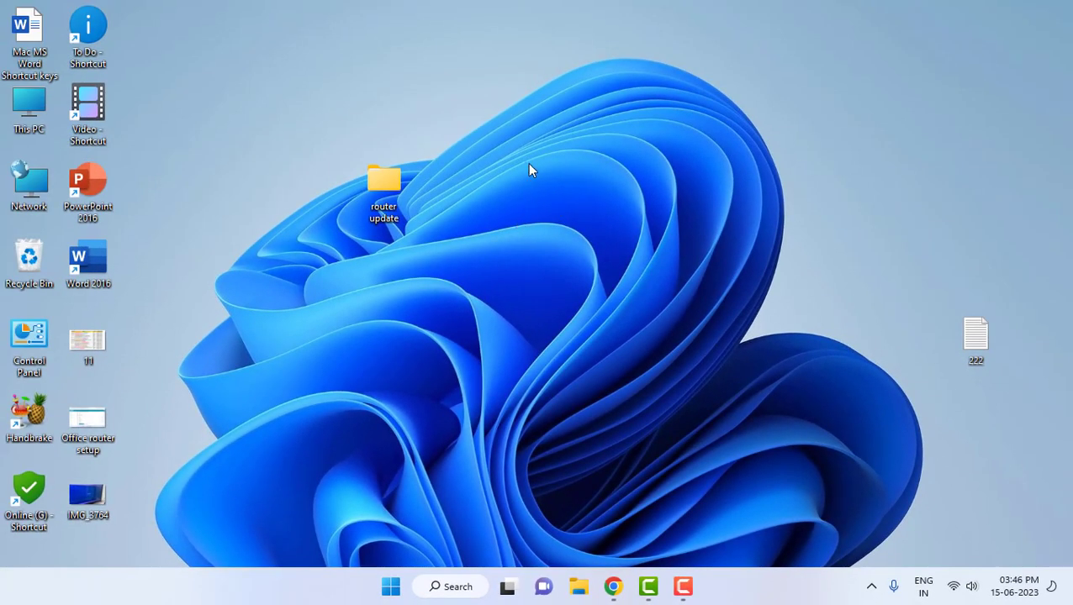
mouse_move(523, 155)
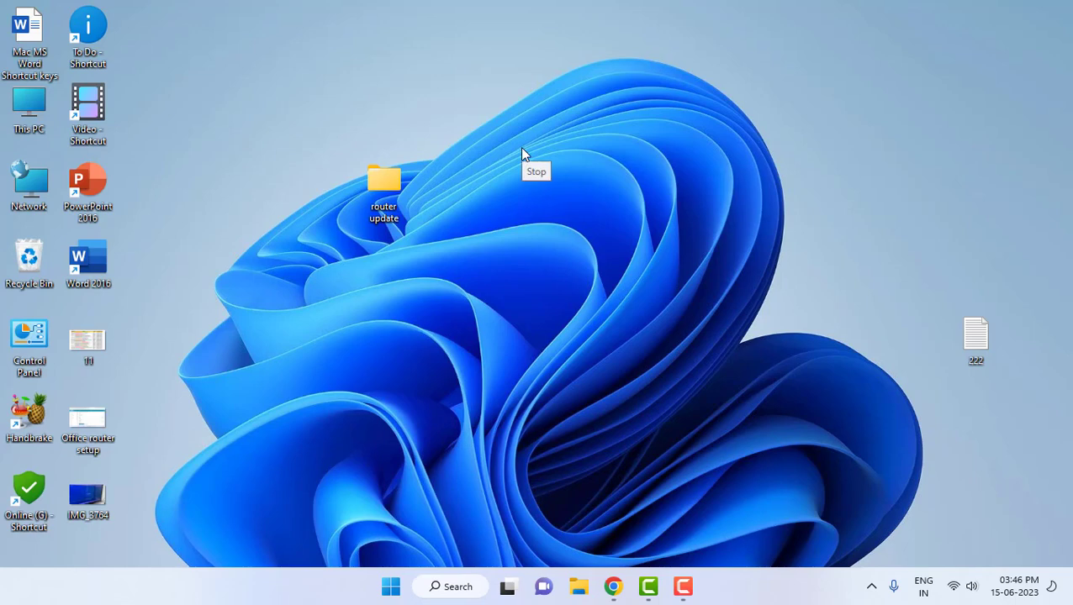